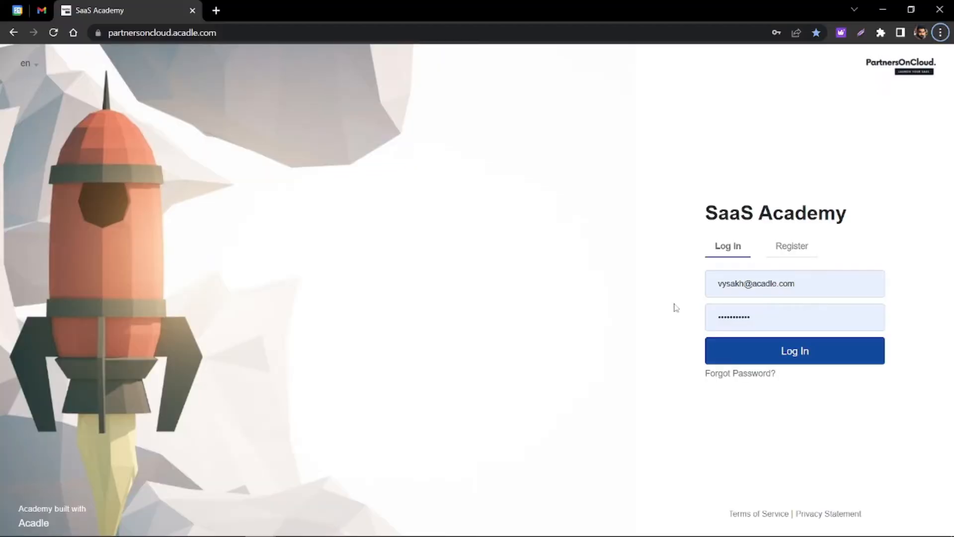
{"action": "mouse_move", "coordinate": [680, 301]}
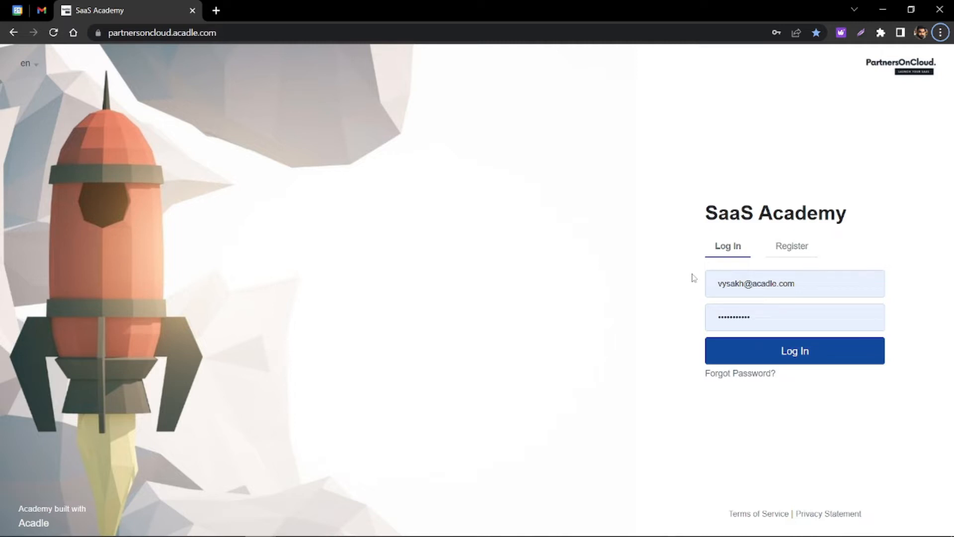
- Log in with the pre-filled administrator credentials and reach the admin dashboard
{"action": "left_click", "coordinate": [794, 350]}
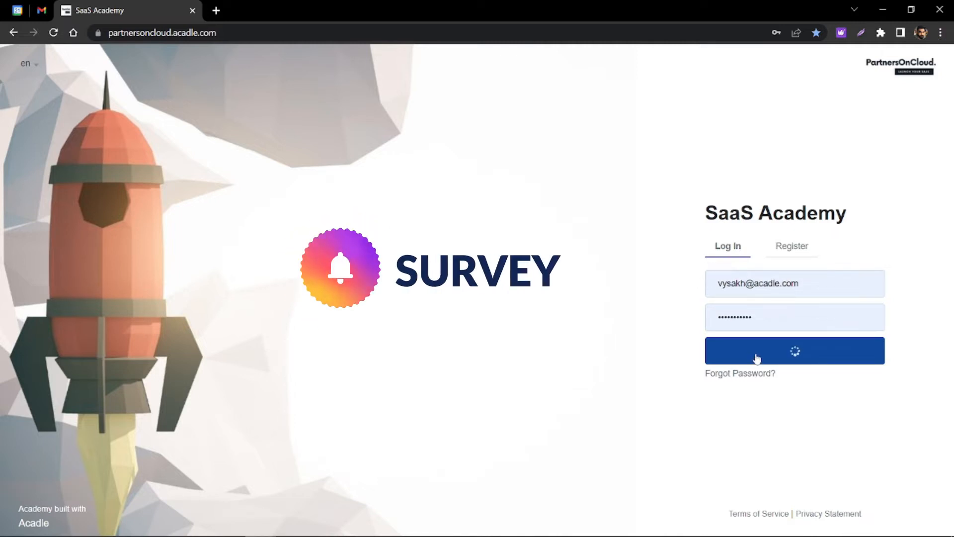
{"action": "left_click", "coordinate": [794, 350]}
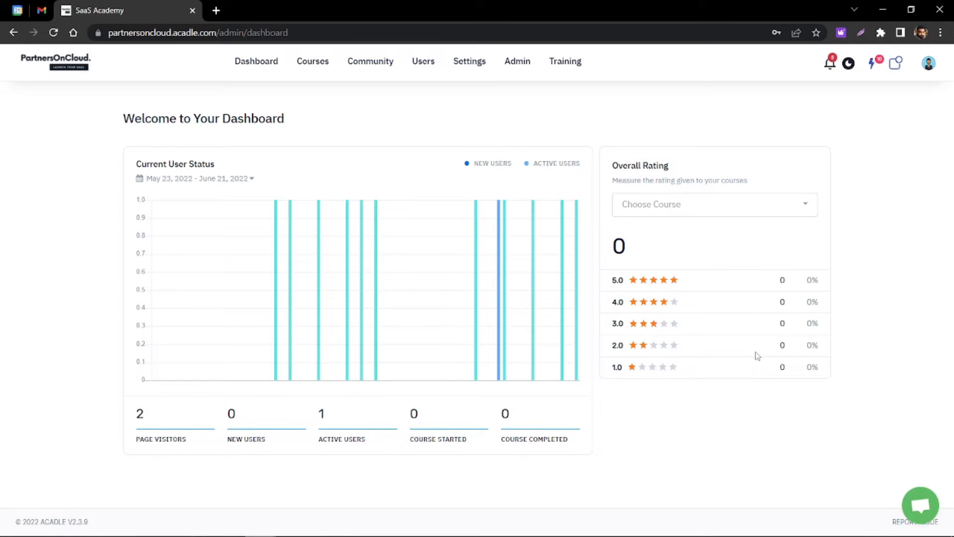
{"action": "mouse_move", "coordinate": [684, 339]}
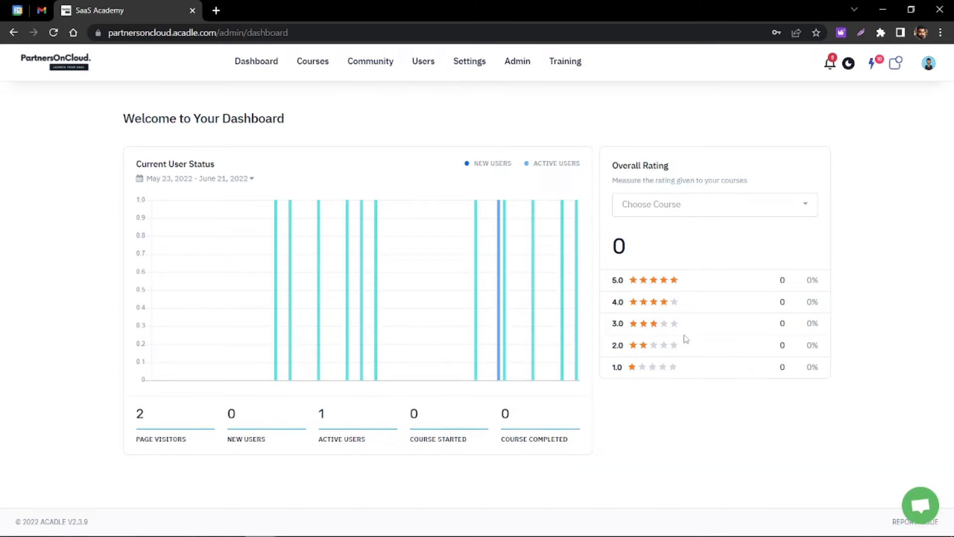
{"action": "mouse_move", "coordinate": [313, 61]}
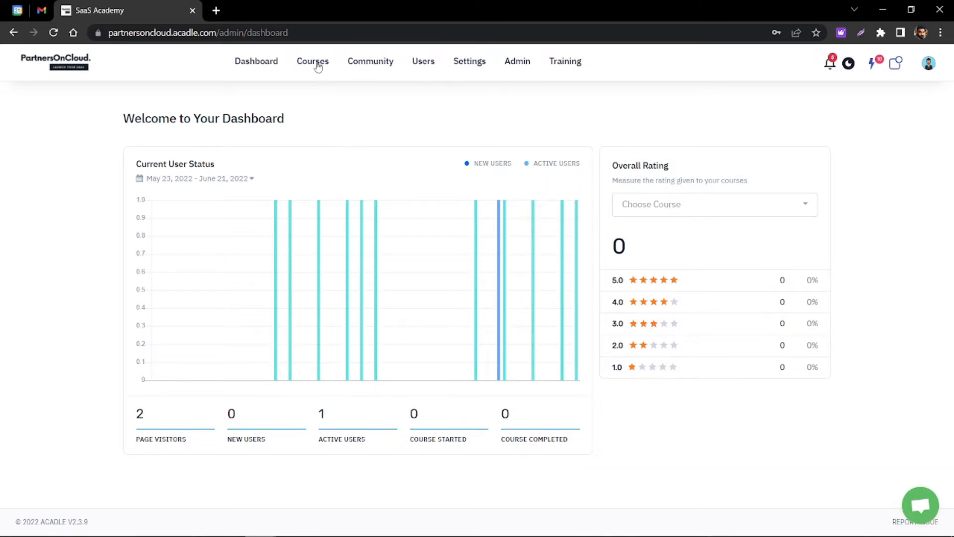
- From Courses, enter Manage Lessons for How to Upsell and show the New item menu
{"action": "left_click", "coordinate": [312, 61]}
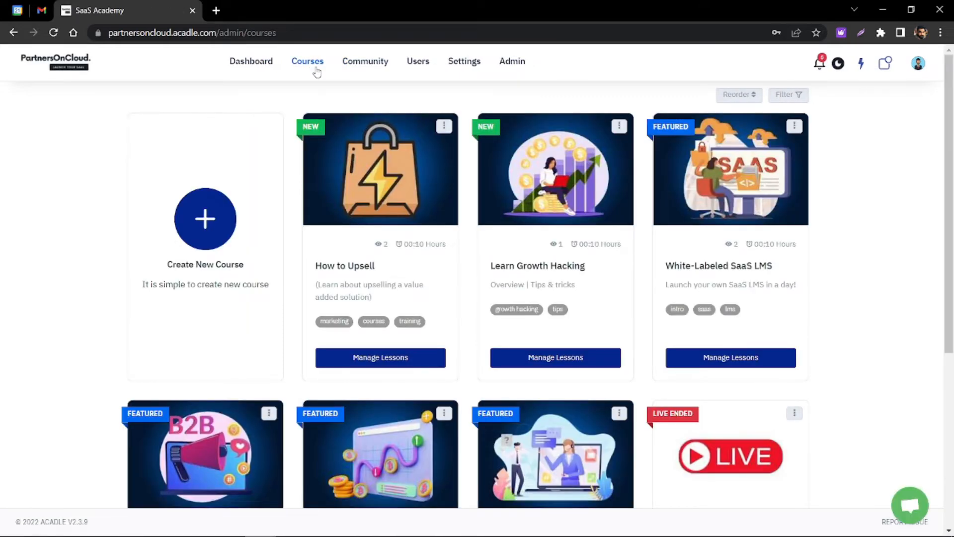
{"action": "left_click", "coordinate": [380, 356]}
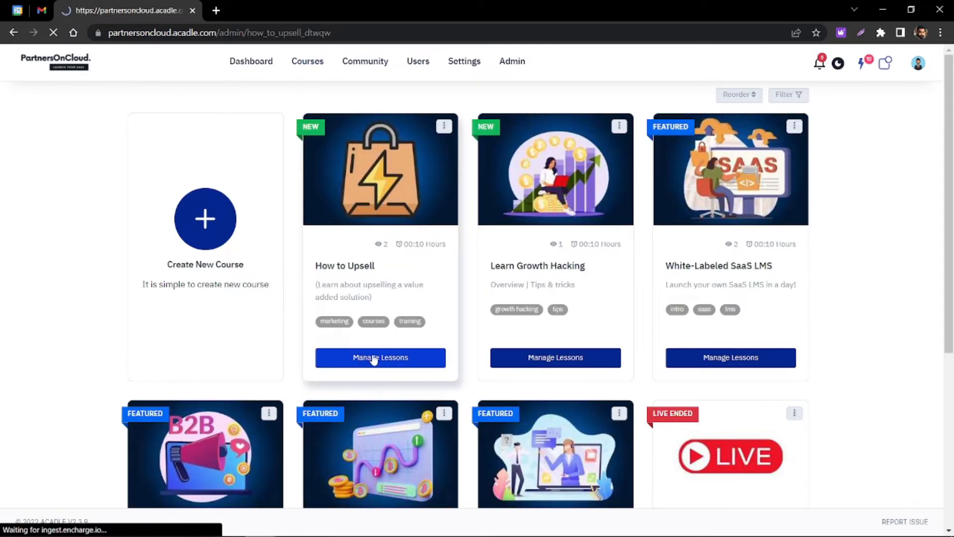
{"action": "left_click", "coordinate": [380, 356]}
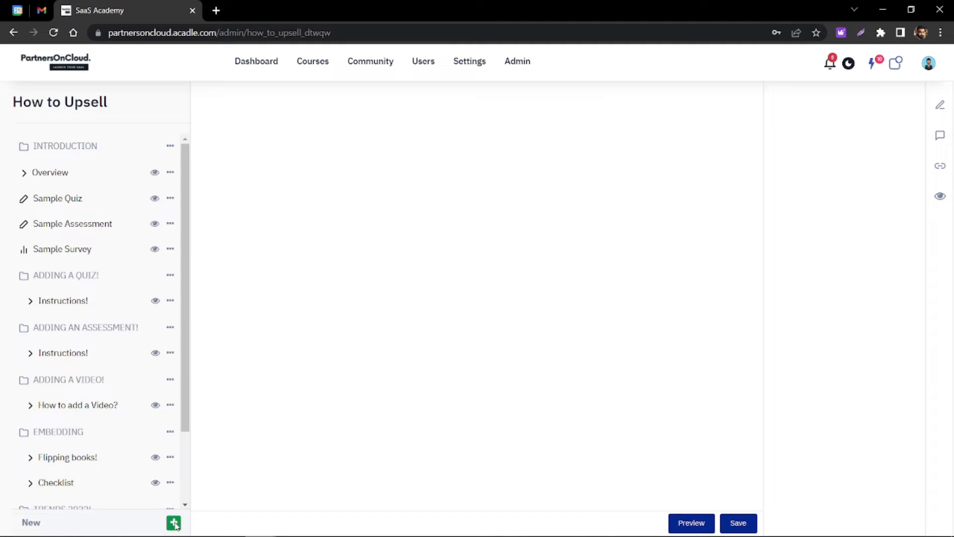
{"action": "left_click", "coordinate": [173, 522]}
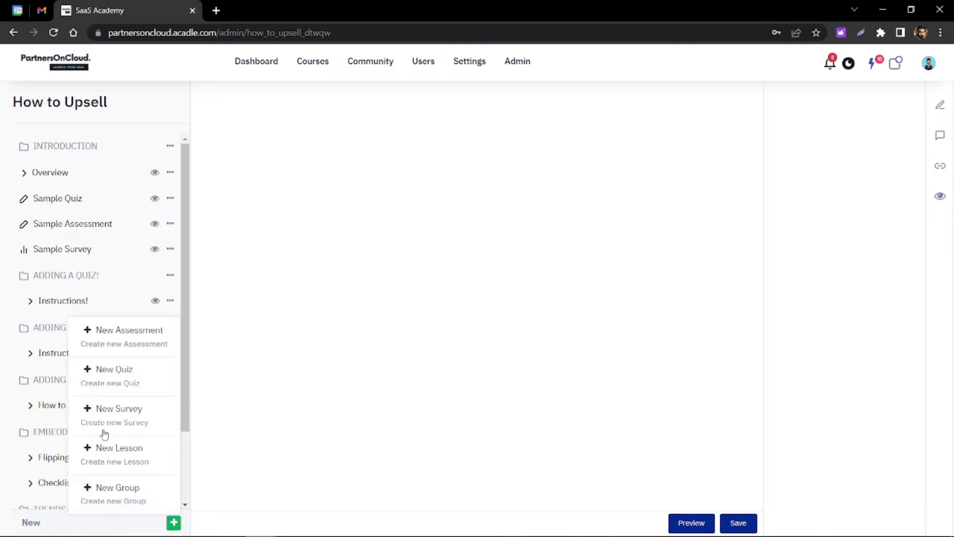
{"action": "mouse_move", "coordinate": [112, 417]}
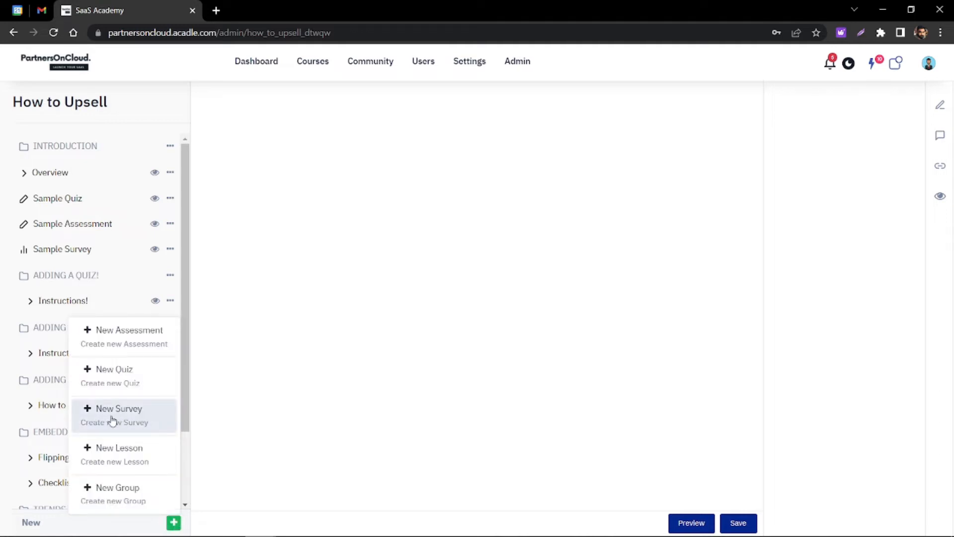
{"action": "mouse_move", "coordinate": [121, 414]}
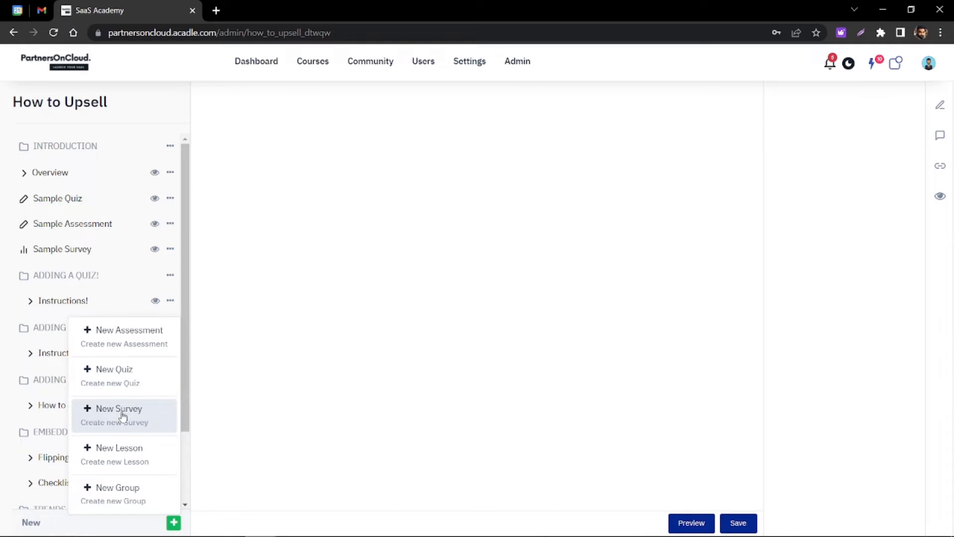
- Choose New Survey, add a Checkbox-type question, then view the learner course catalogue
{"action": "left_click", "coordinate": [60, 249]}
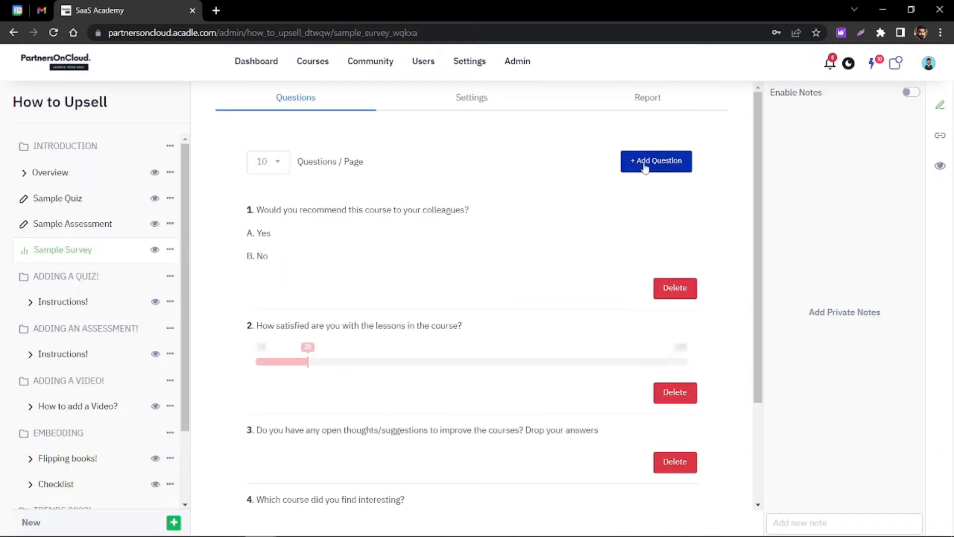
{"action": "left_click", "coordinate": [655, 161]}
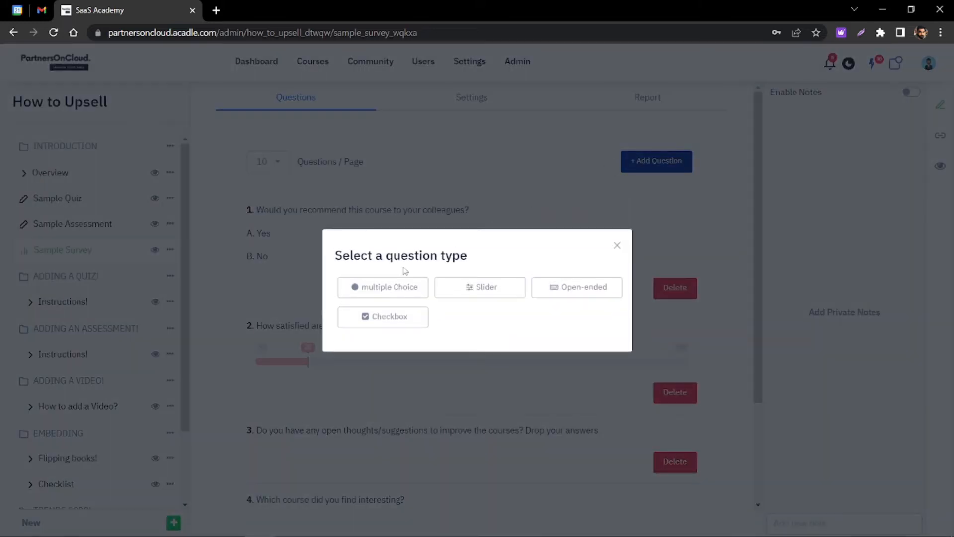
{"action": "mouse_move", "coordinate": [480, 287]}
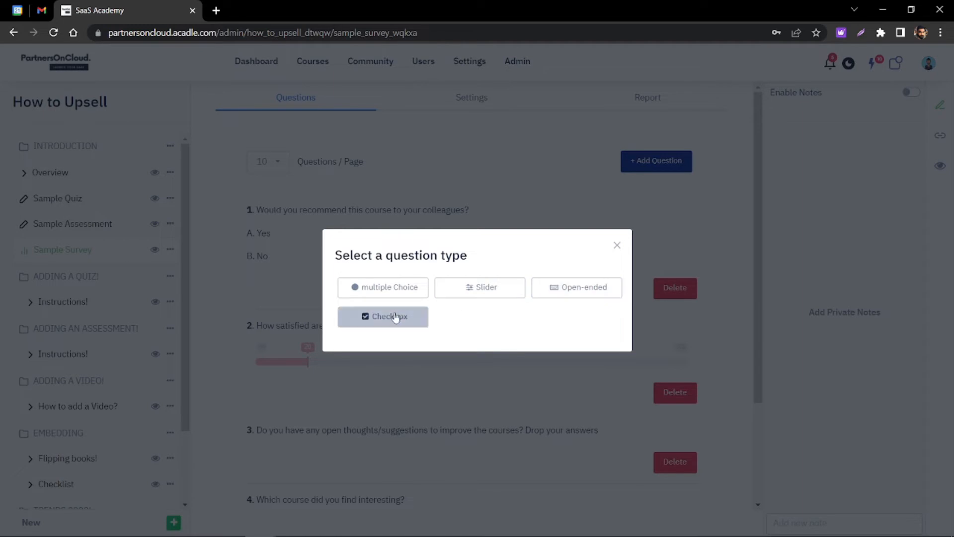
{"action": "left_click", "coordinate": [383, 316]}
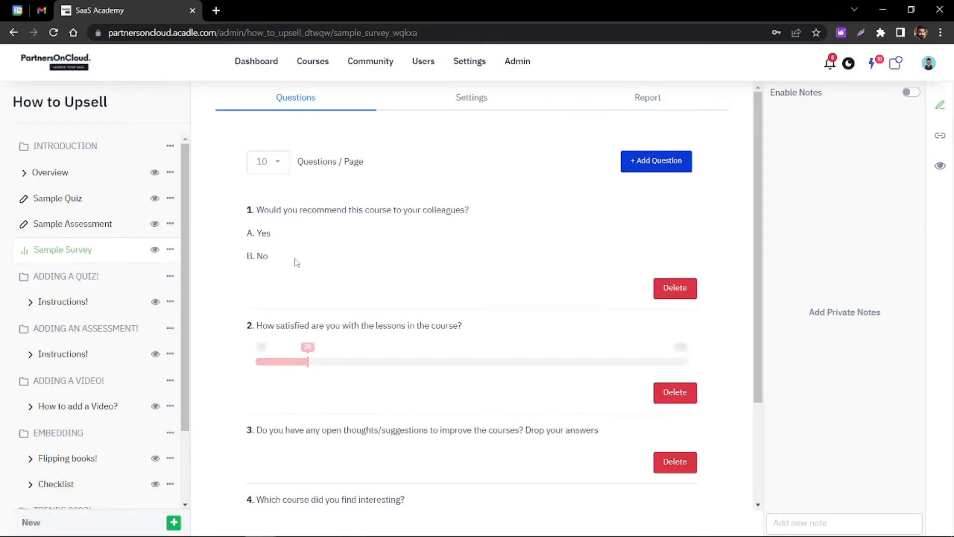
{"action": "scroll", "scroll_direction": "down", "scroll_amount": 3}
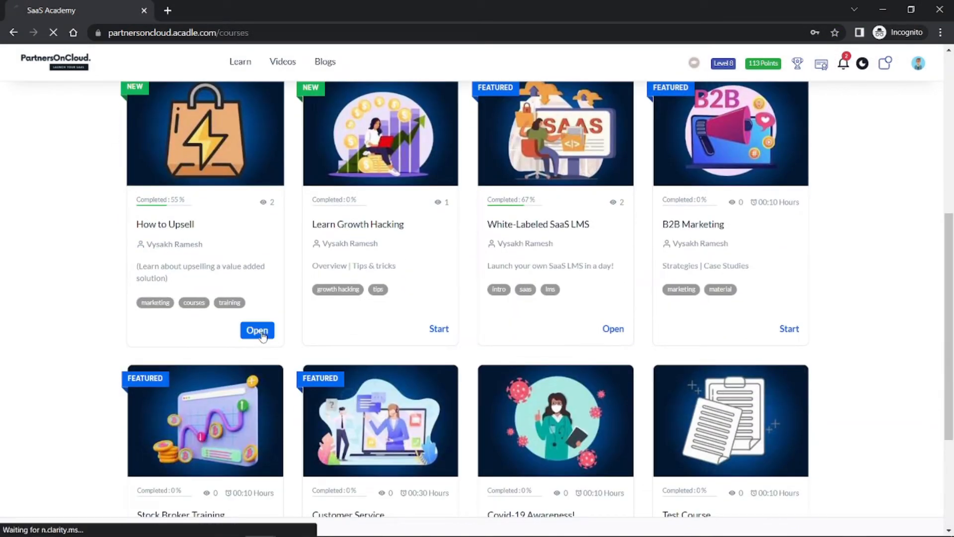
- Start the Sample Survey and answer Yes to recommending the course
{"action": "left_click", "coordinate": [257, 330]}
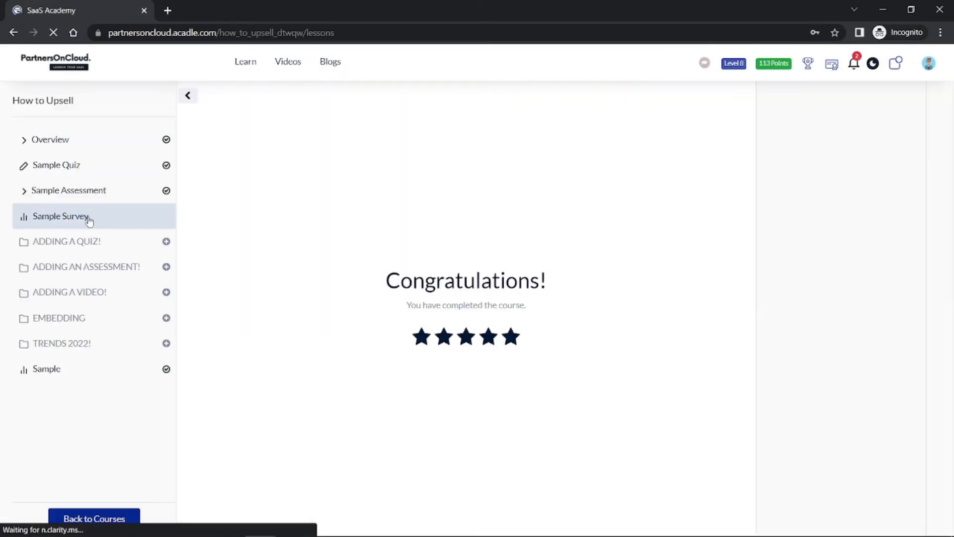
{"action": "left_click", "coordinate": [60, 216]}
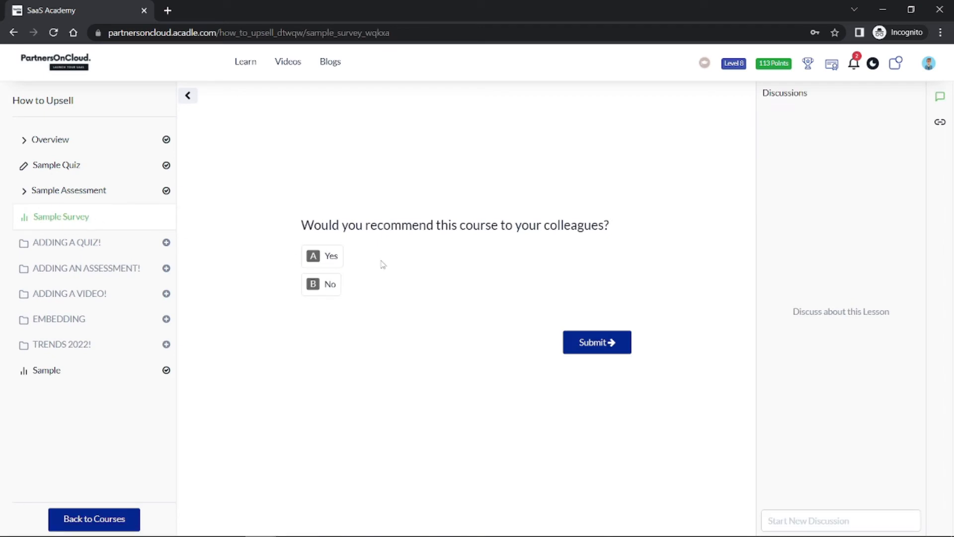
{"action": "left_click", "coordinate": [321, 256]}
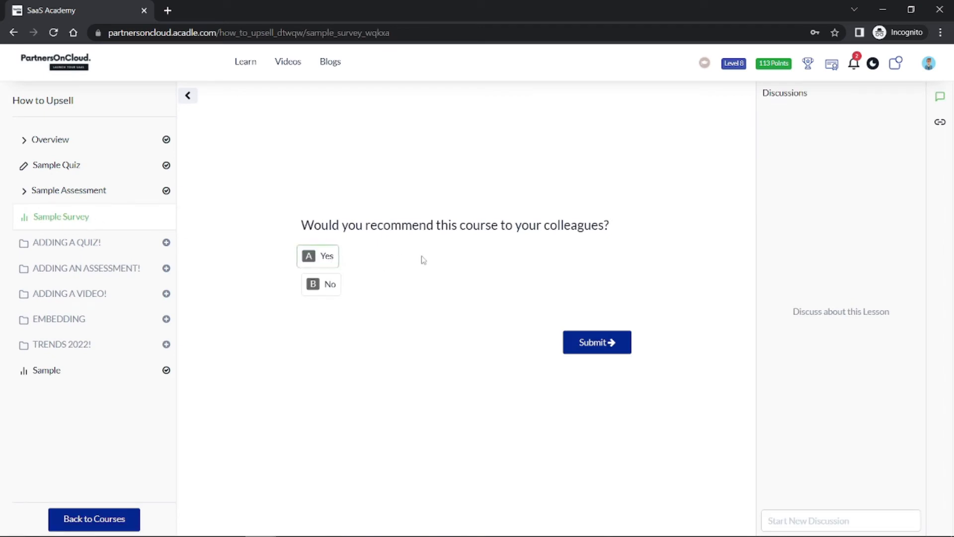
{"action": "left_click", "coordinate": [316, 255]}
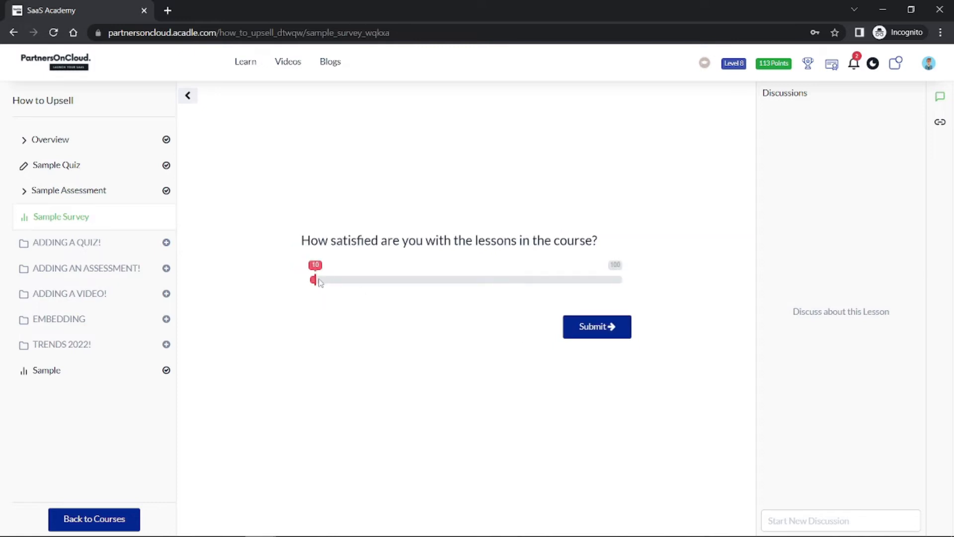
- Drag the satisfaction slider up to about 75 and submit the rating
{"action": "left_click_drag", "start_coordinate": [313, 279], "coordinate": [436, 279]}
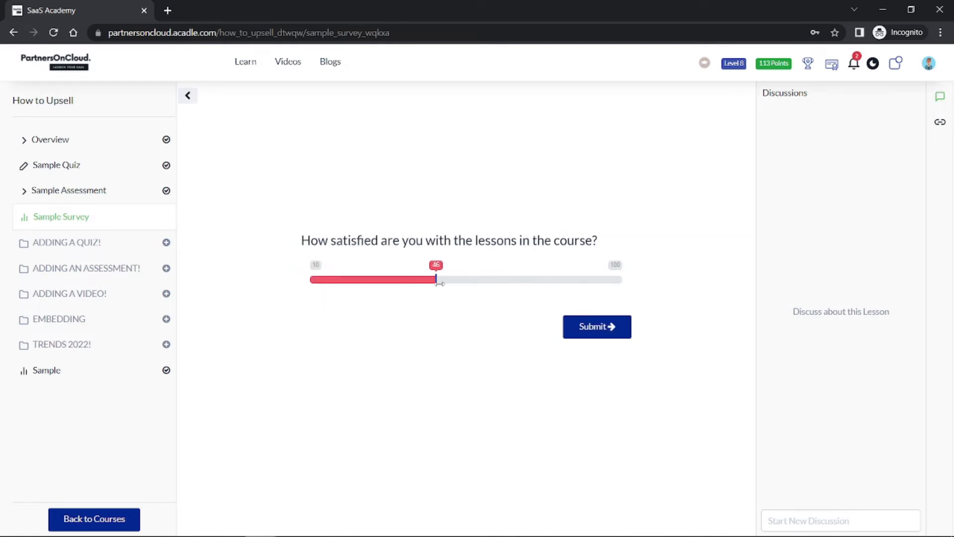
{"action": "left_click_drag", "start_coordinate": [434, 279], "coordinate": [506, 279]}
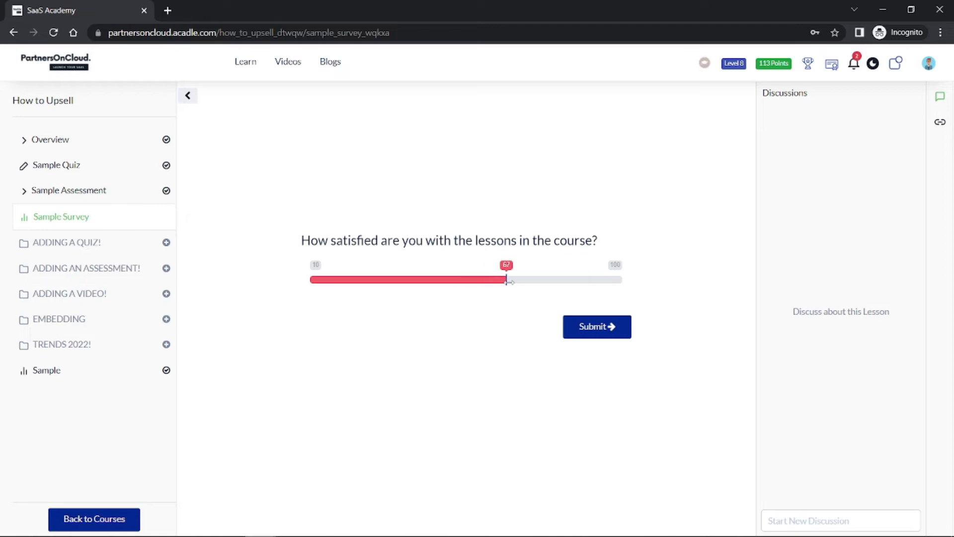
{"action": "left_click_drag", "start_coordinate": [506, 279], "coordinate": [533, 280]}
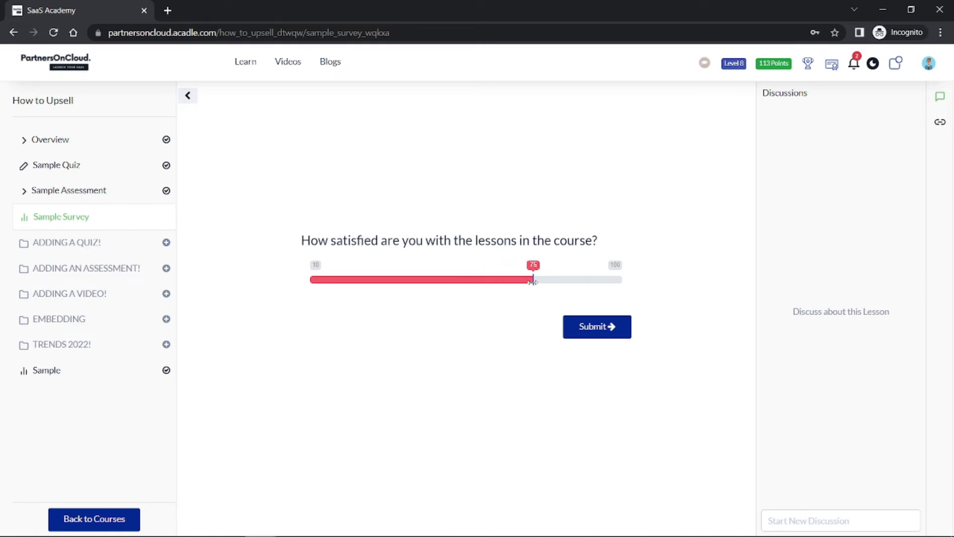
{"action": "left_click_drag", "start_coordinate": [533, 279], "coordinate": [548, 279]}
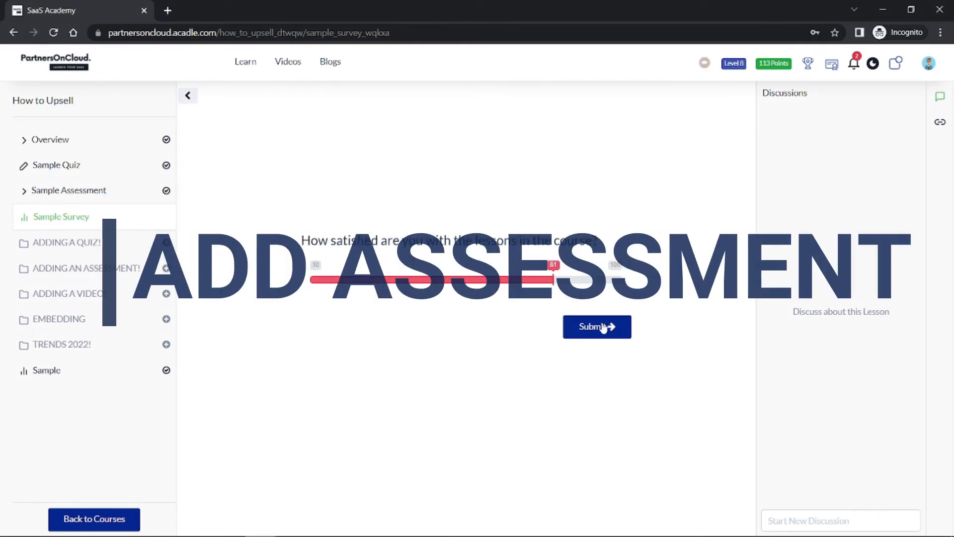
{"action": "left_click", "coordinate": [595, 326]}
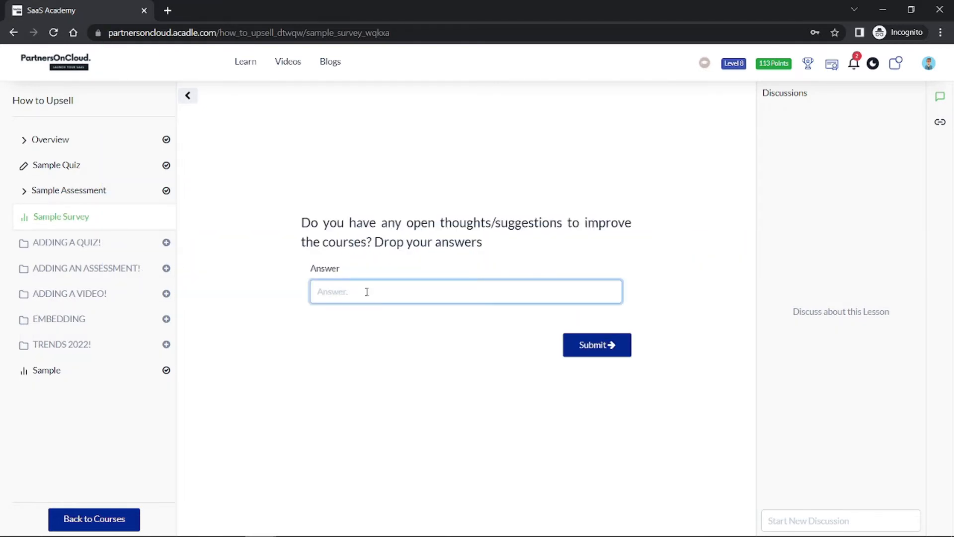
- Answer 'Yes' to the suggestion question and tick Learn Growth Hacking as the interesting course
{"action": "type", "text": "Yes"}
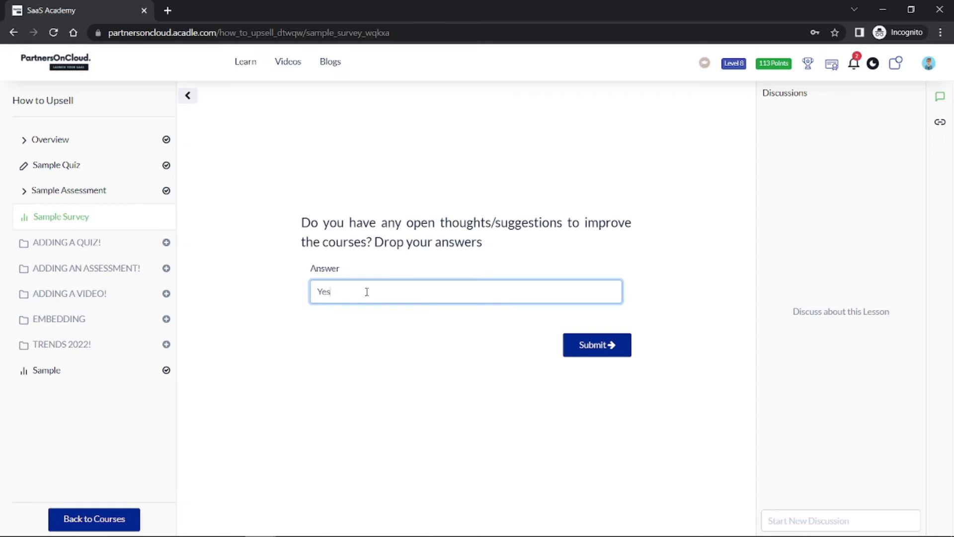
{"action": "left_click", "coordinate": [595, 345]}
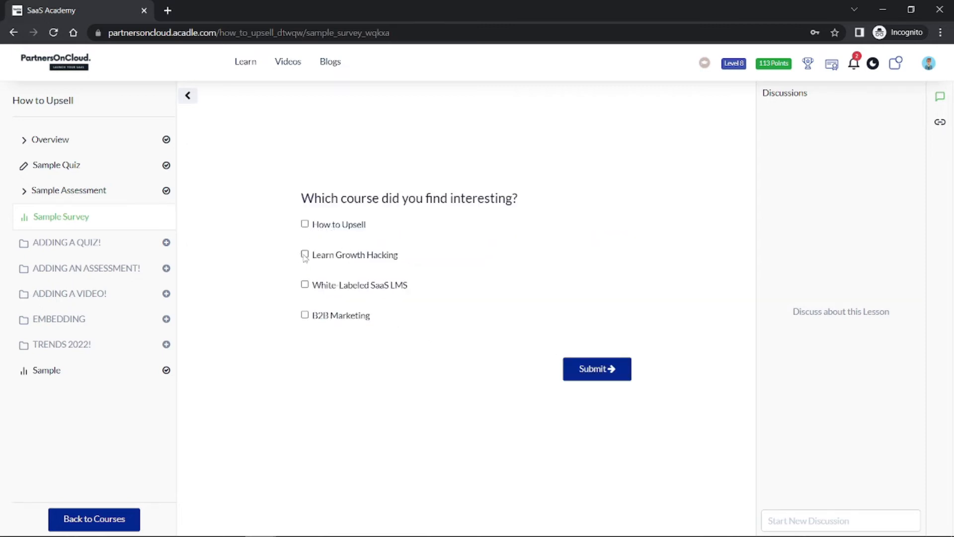
{"action": "left_click", "coordinate": [596, 369]}
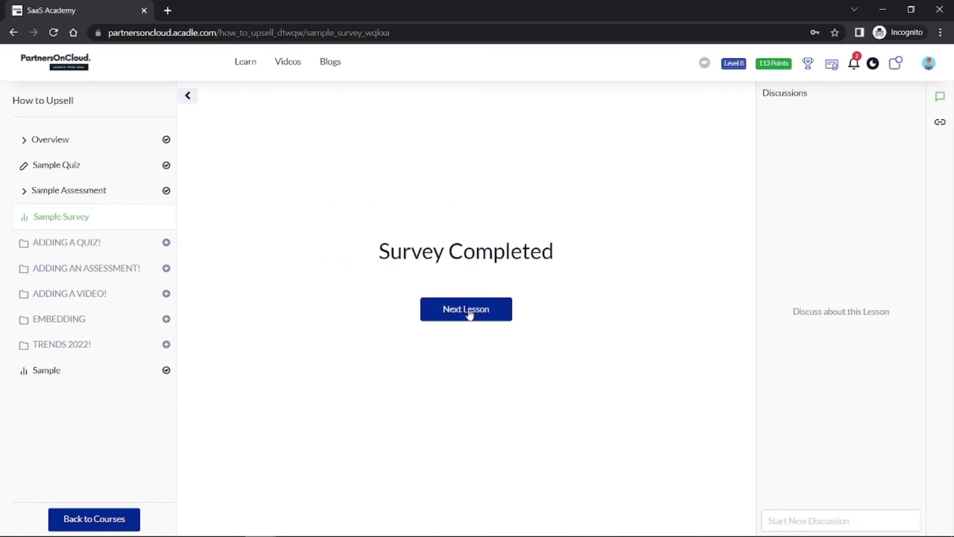
- View the survey's Report donut chart of Yes/No answers, then return to its Questions list
{"action": "left_click", "coordinate": [465, 309]}
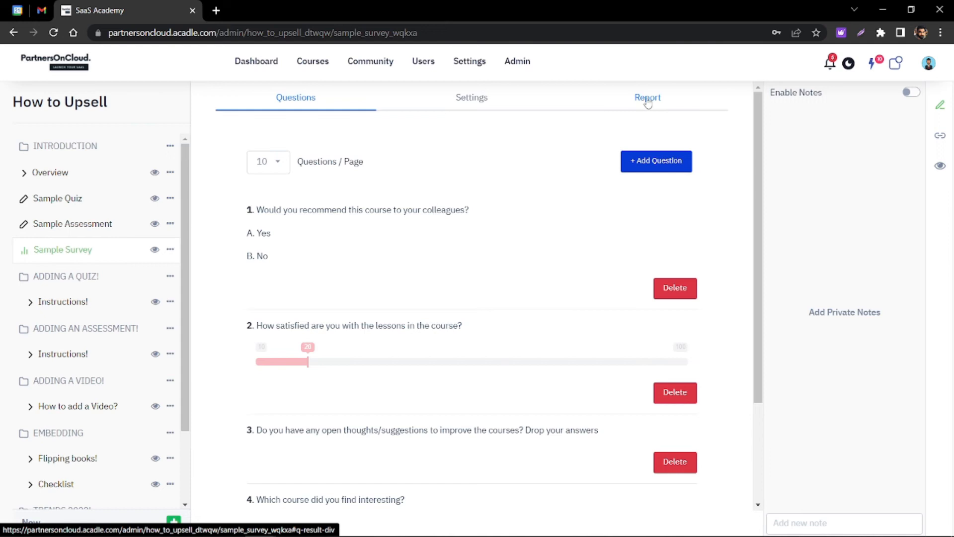
{"action": "left_click", "coordinate": [647, 98]}
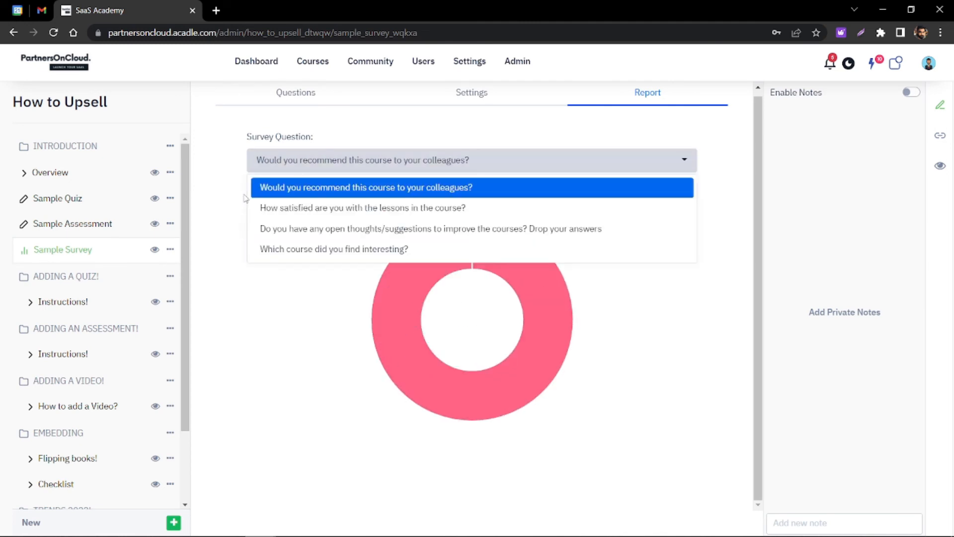
{"action": "left_click", "coordinate": [364, 187]}
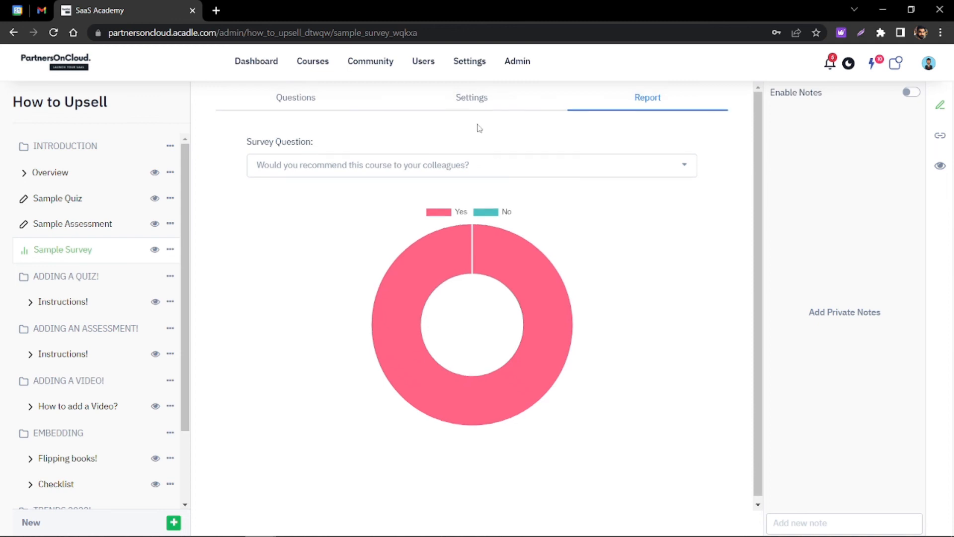
{"action": "left_click", "coordinate": [296, 97]}
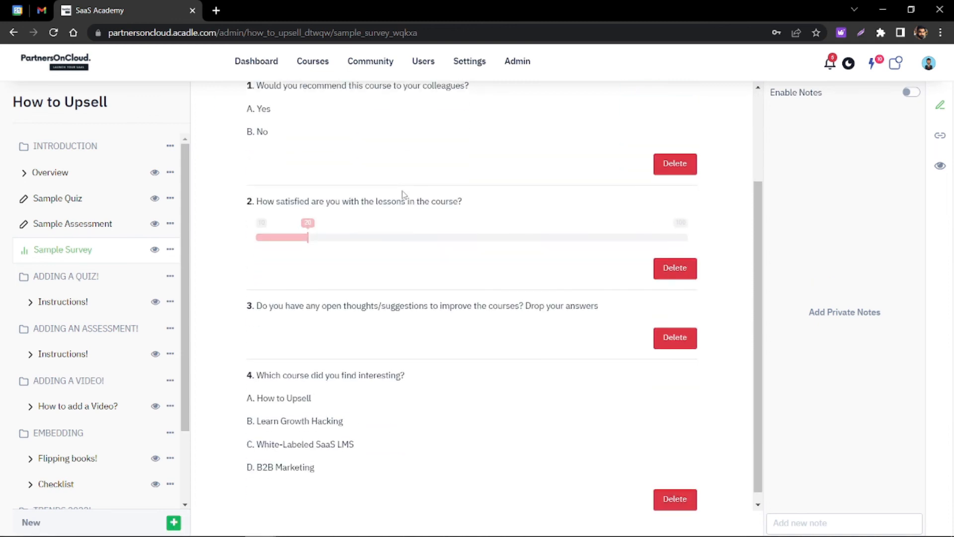